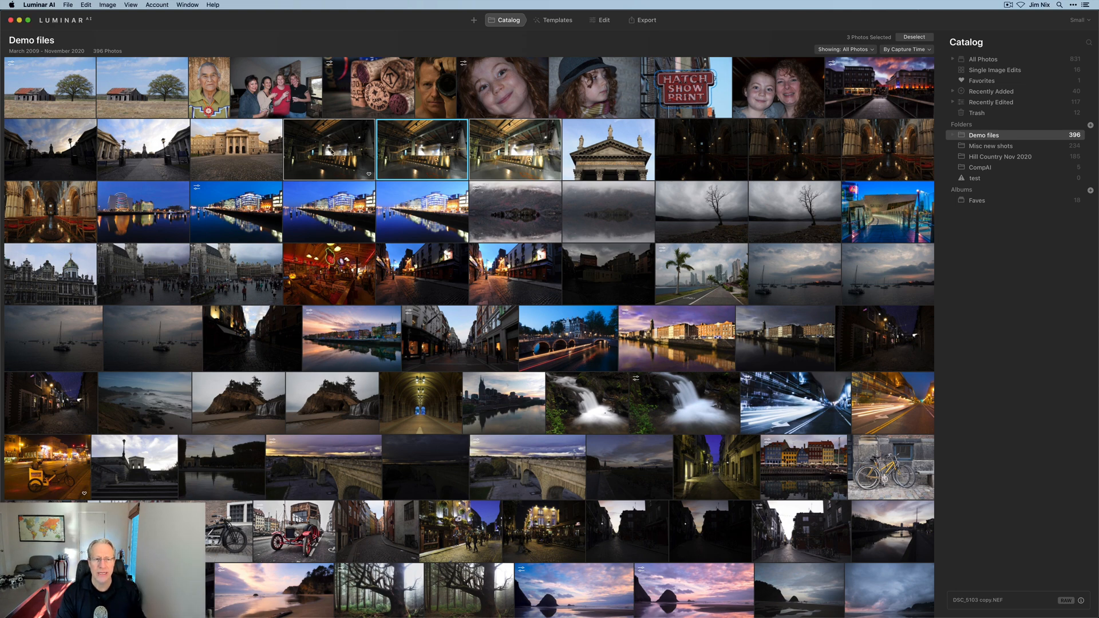
Reach the open-in-external-editor choice for the three selected brackets.
double_click(422, 149)
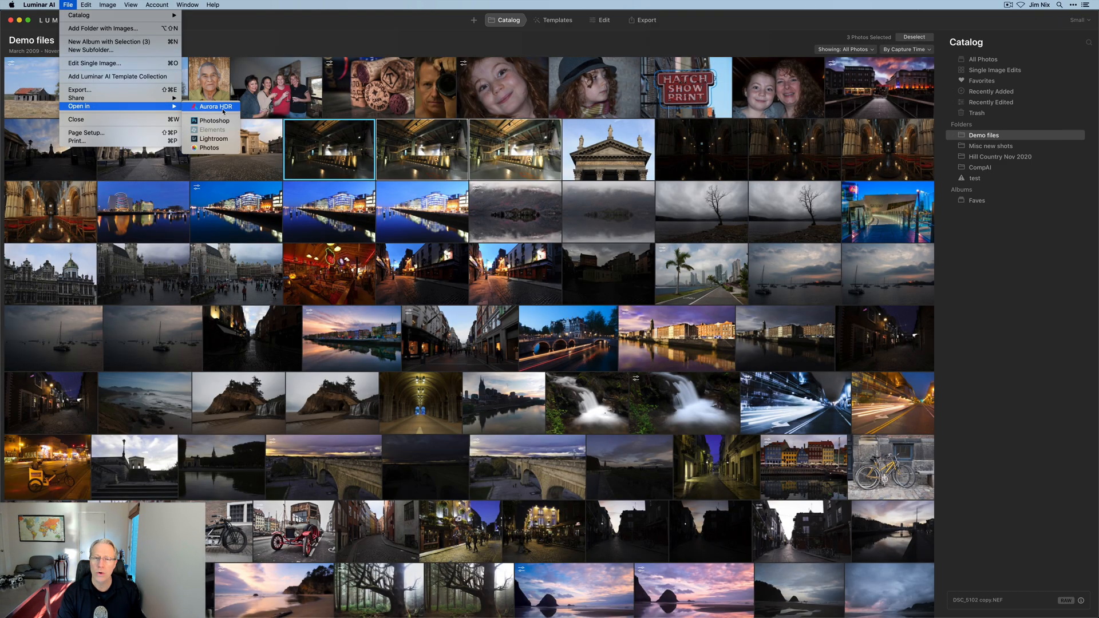
Send the brackets to Aurora HDR and merge them with Auto Alignment, Ghost Reduction and Color Denoise enabled.
click(218, 106)
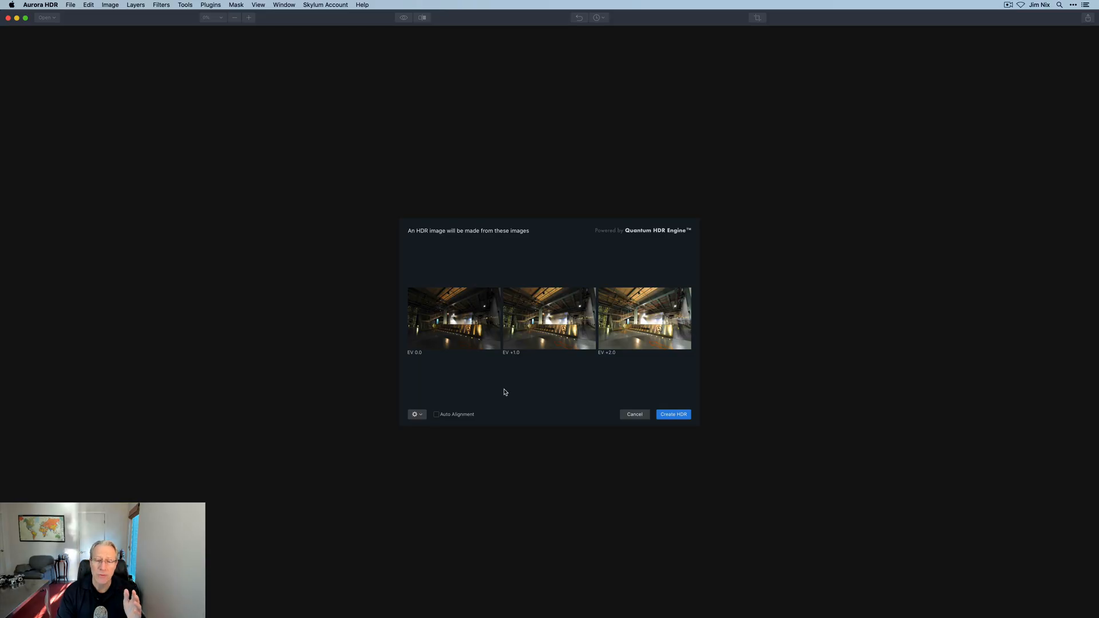
mouse_move(439, 414)
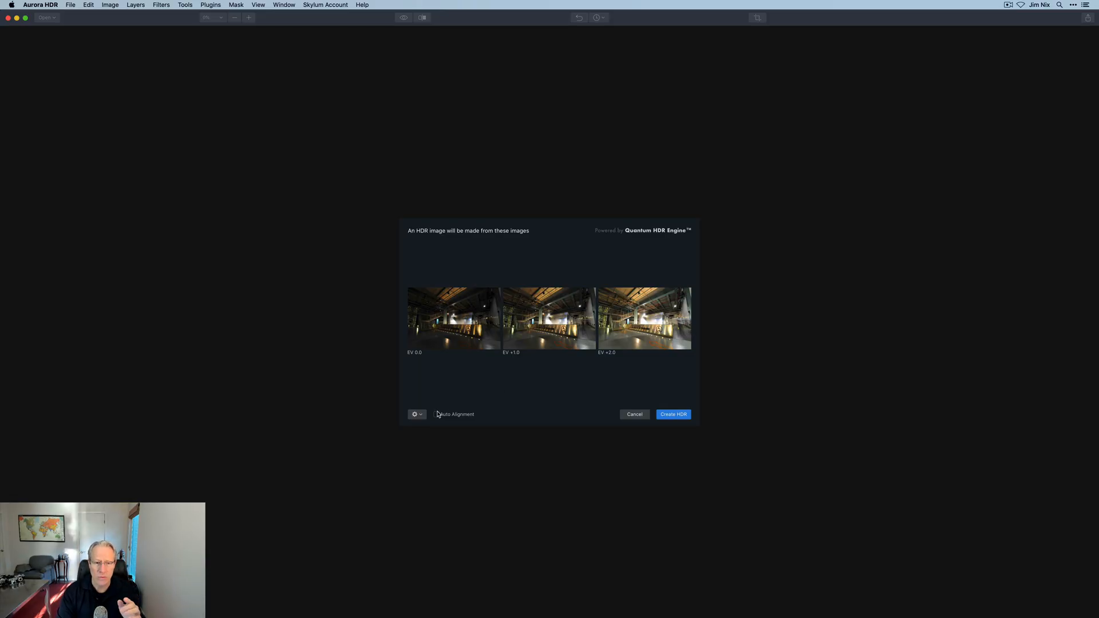
click(437, 415)
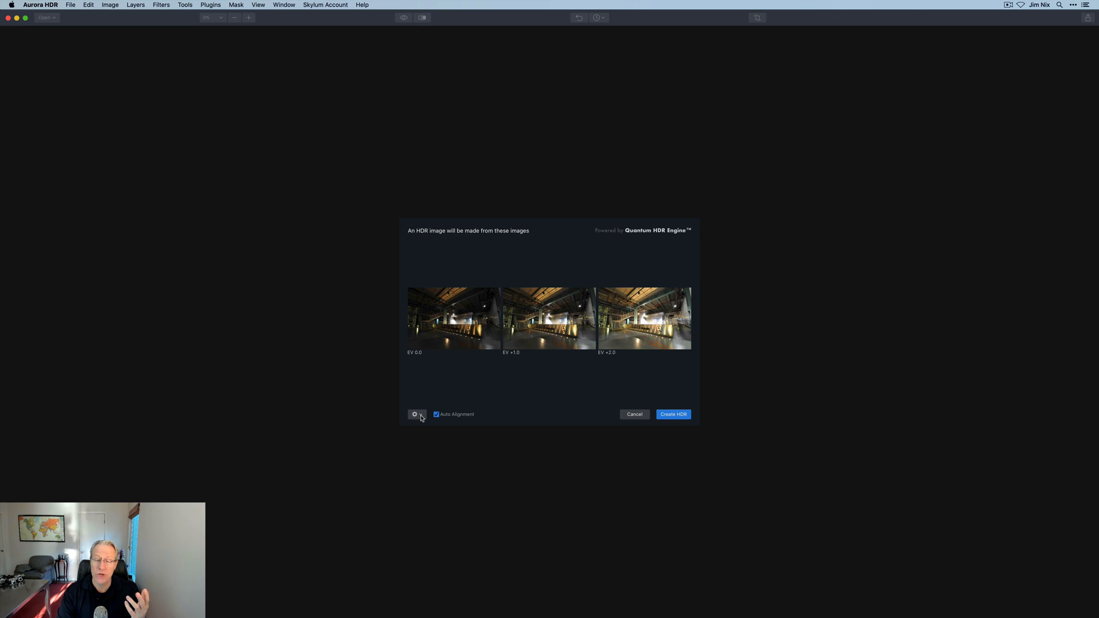
click(417, 414)
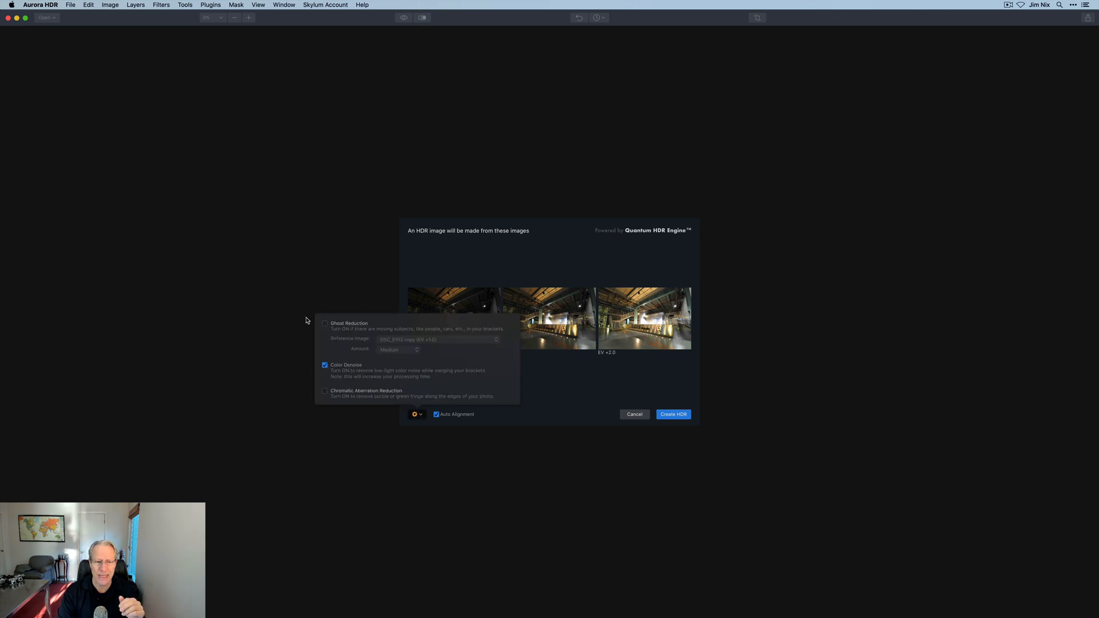
click(324, 323)
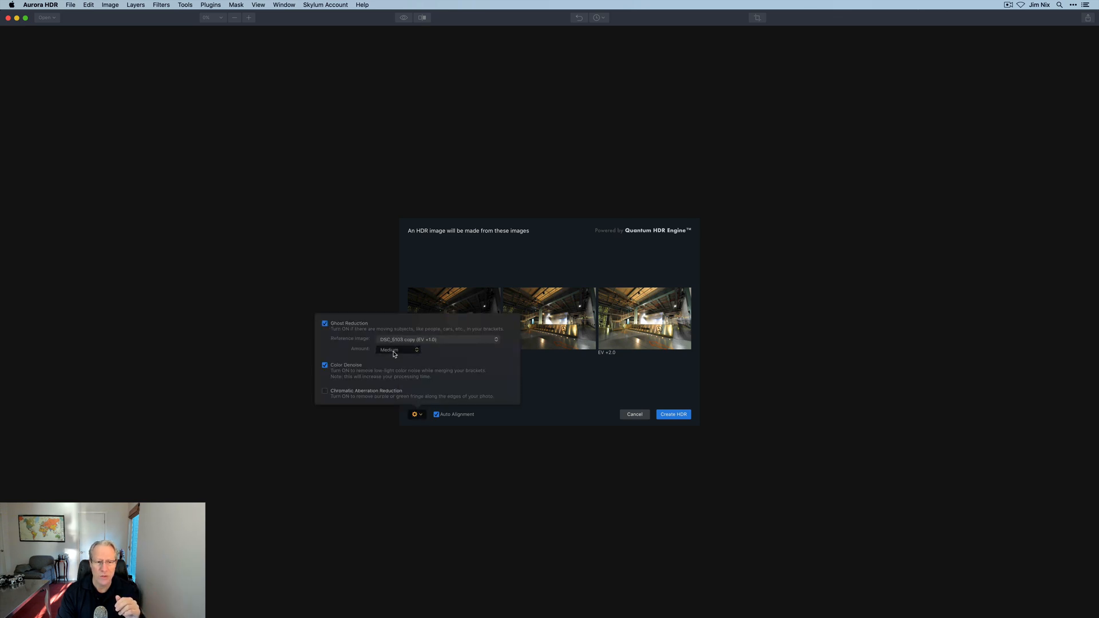
click(399, 349)
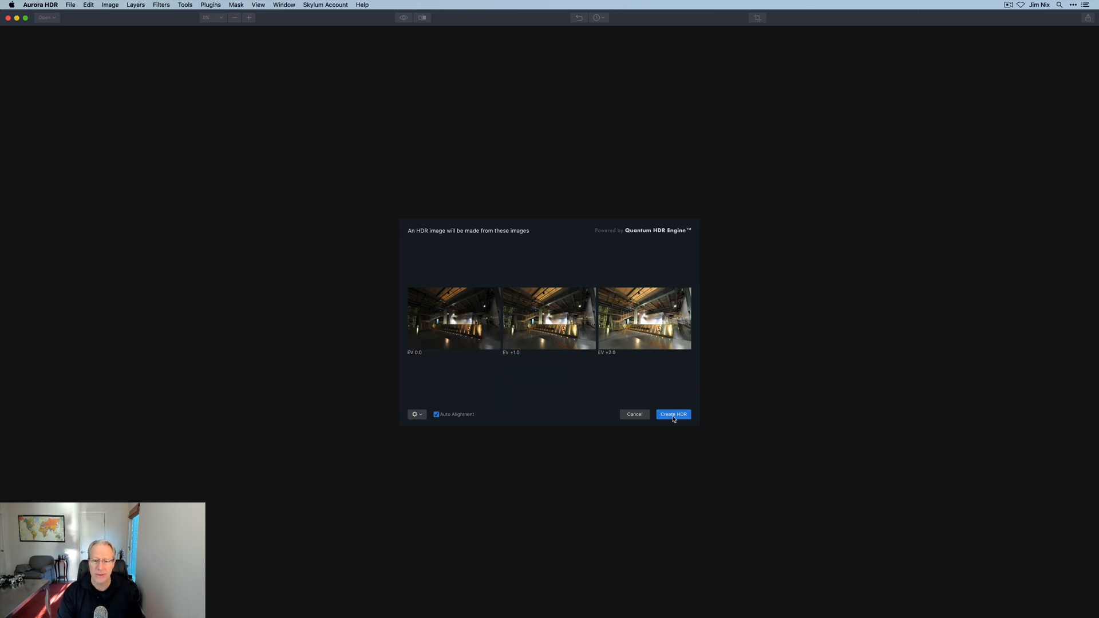
click(672, 414)
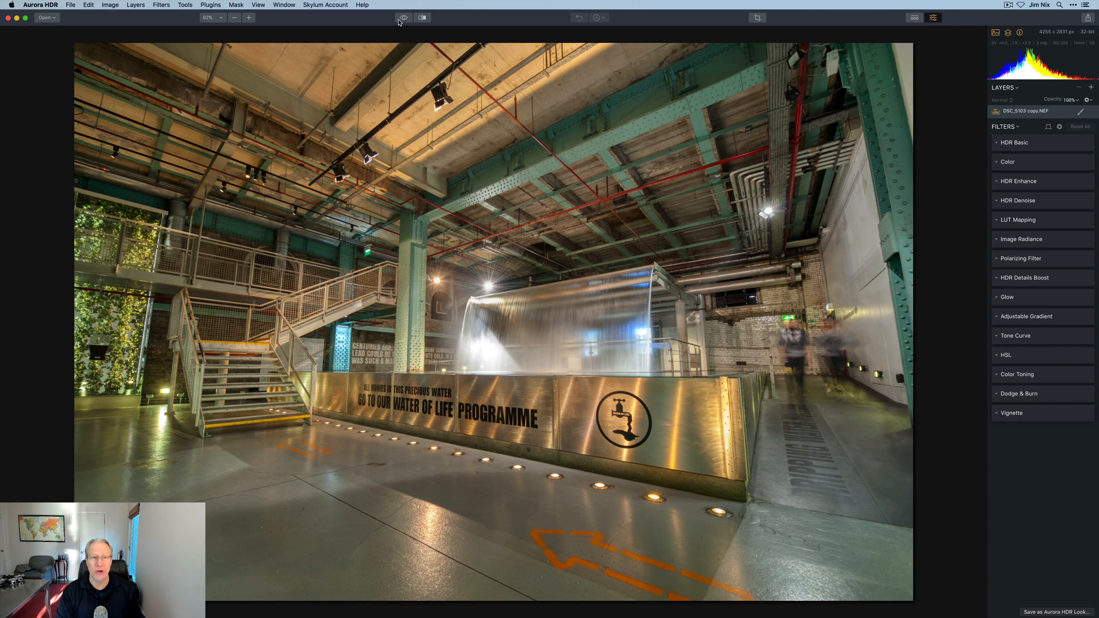
click(403, 17)
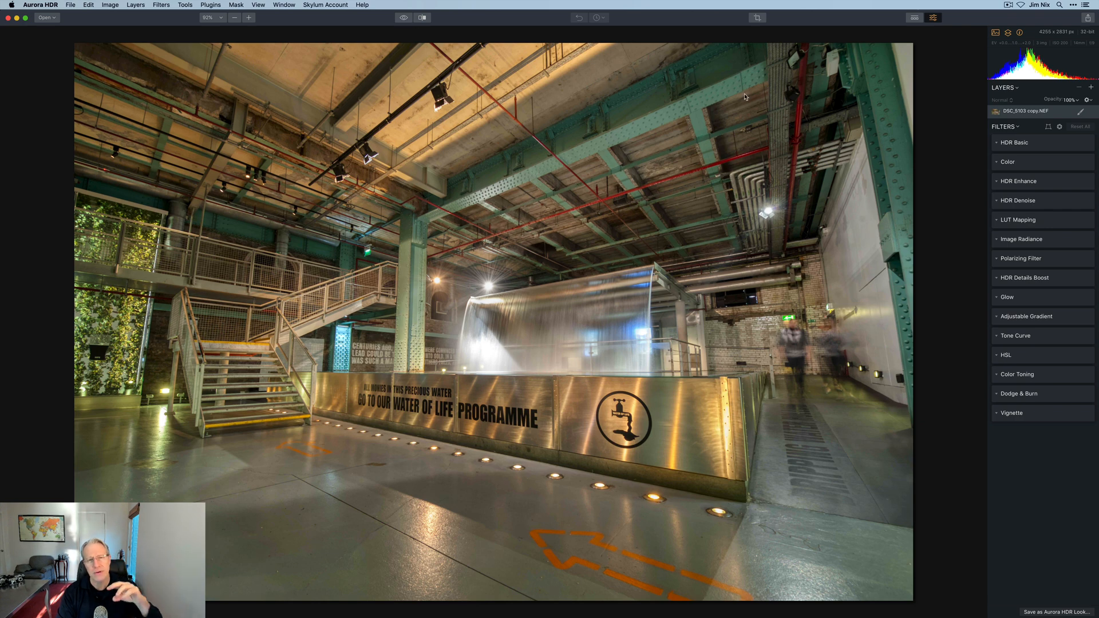
mouse_move(974, 94)
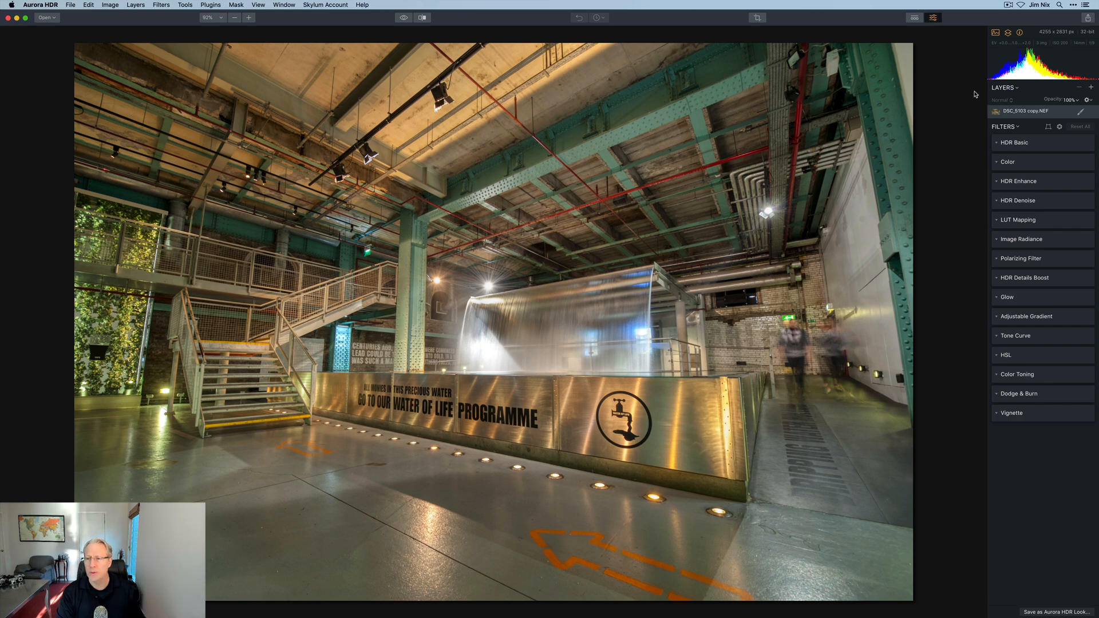
mouse_move(1050, 128)
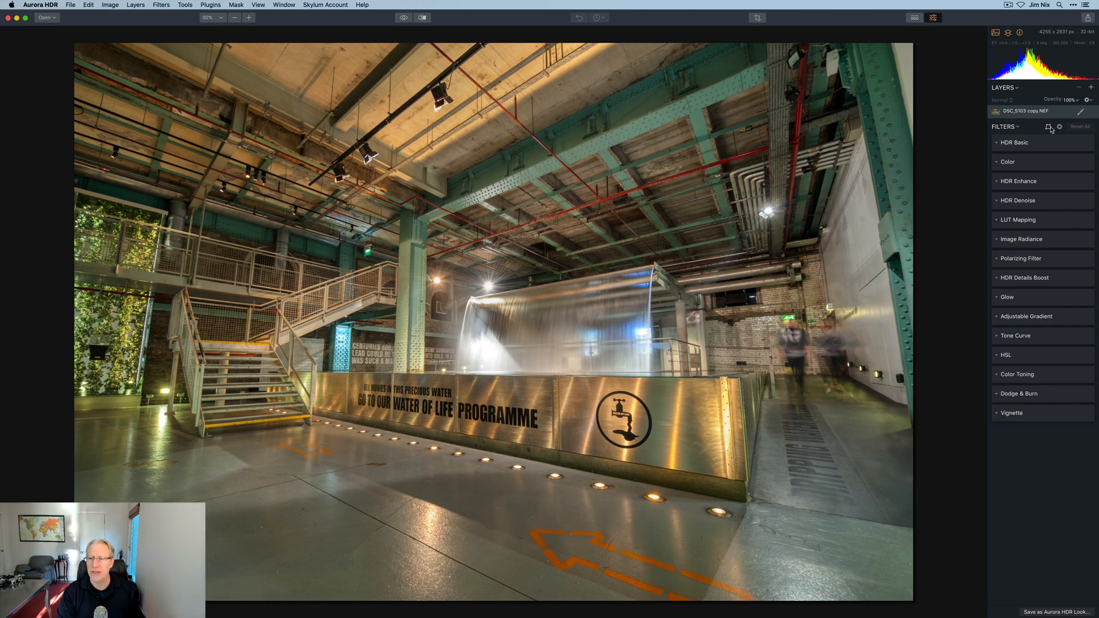
mouse_move(1050, 127)
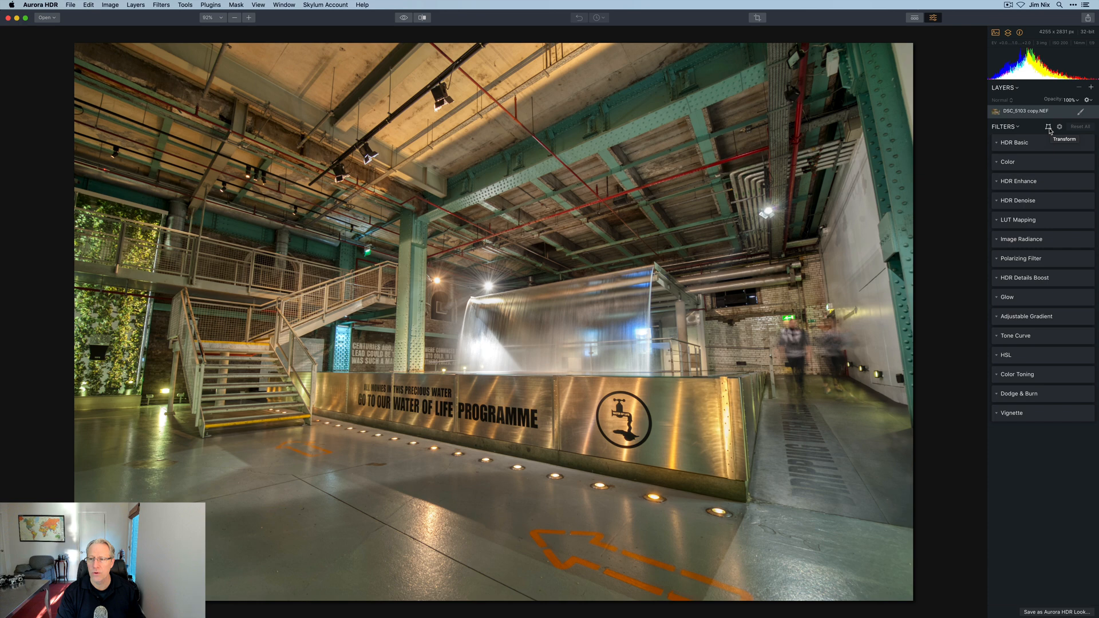
Straighten the converging pillars and walls with the Transform vertical sliders and confirm.
click(1048, 127)
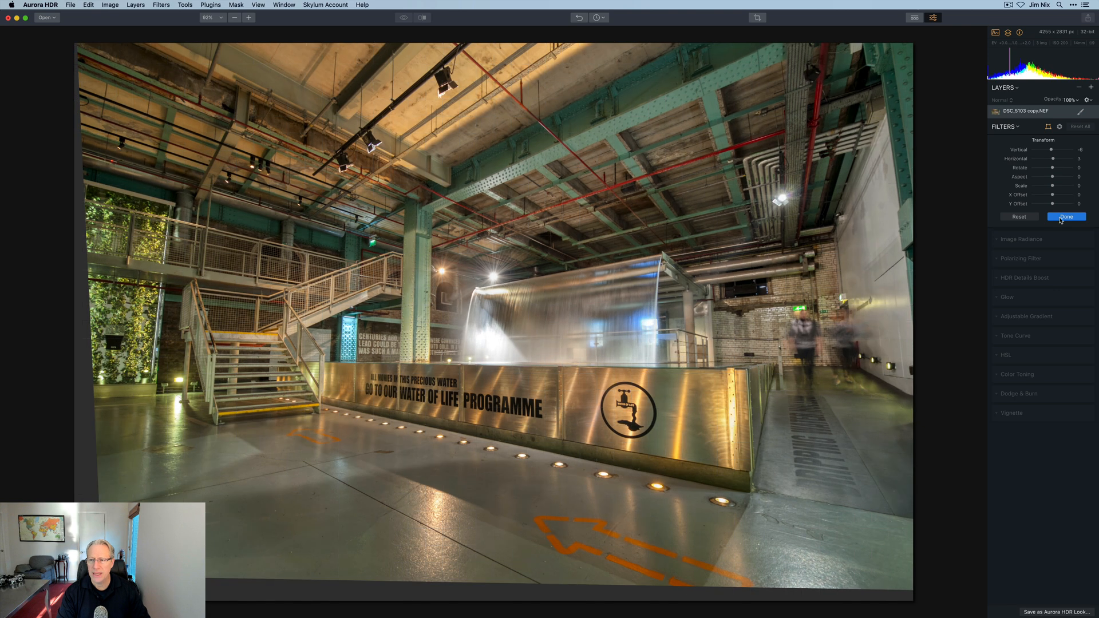
click(1065, 216)
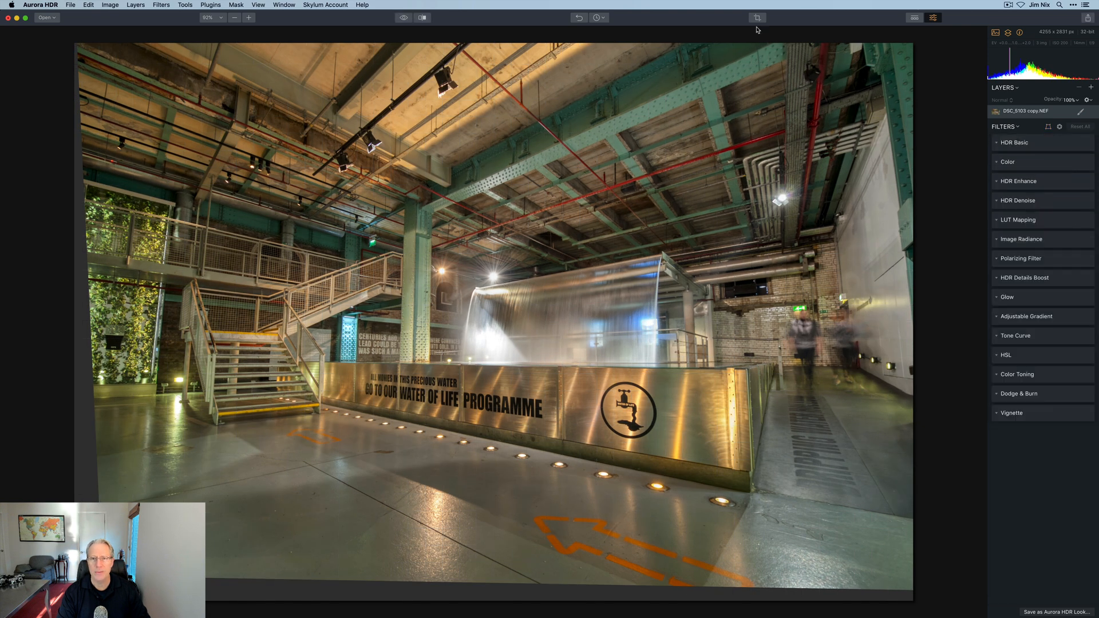
Crop the corrected interior to a 16:9 frame that excludes the empty edges.
click(757, 17)
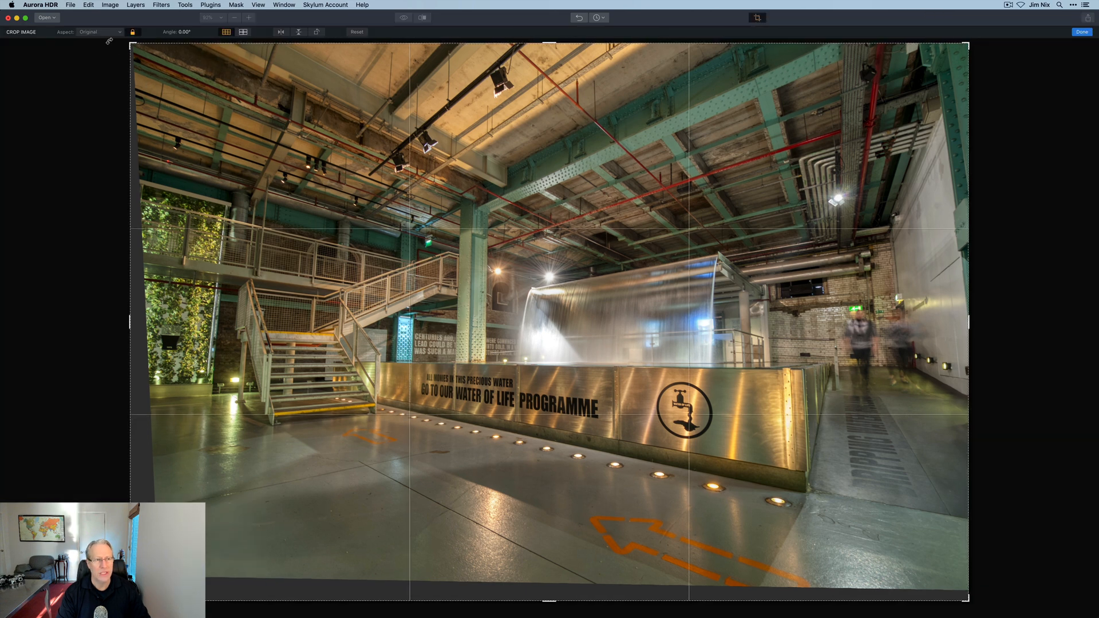
click(98, 32)
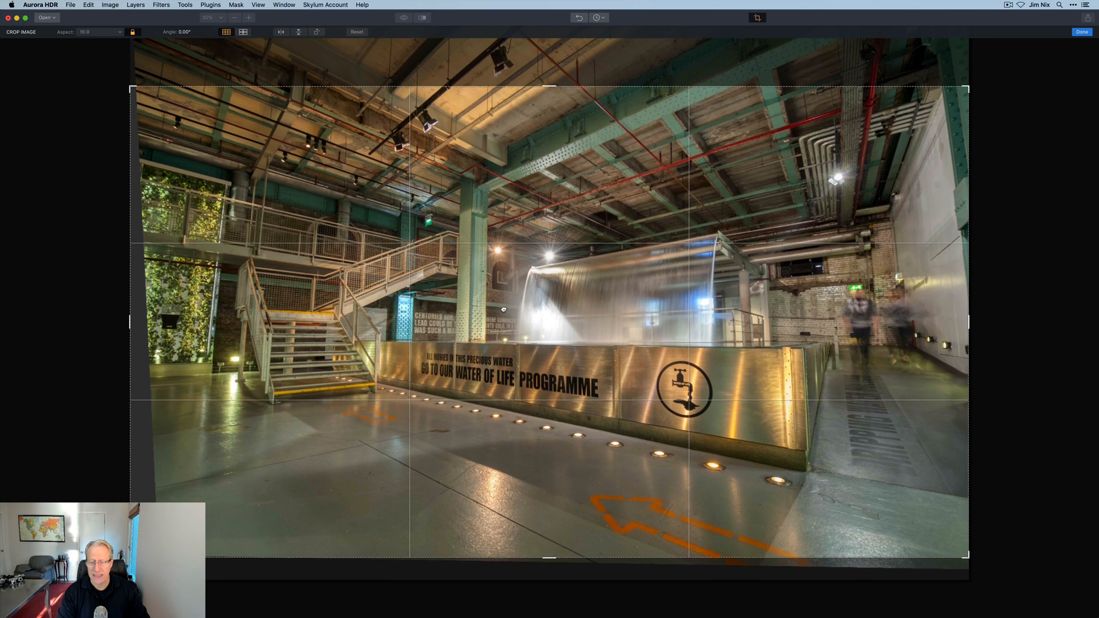
mouse_move(217, 263)
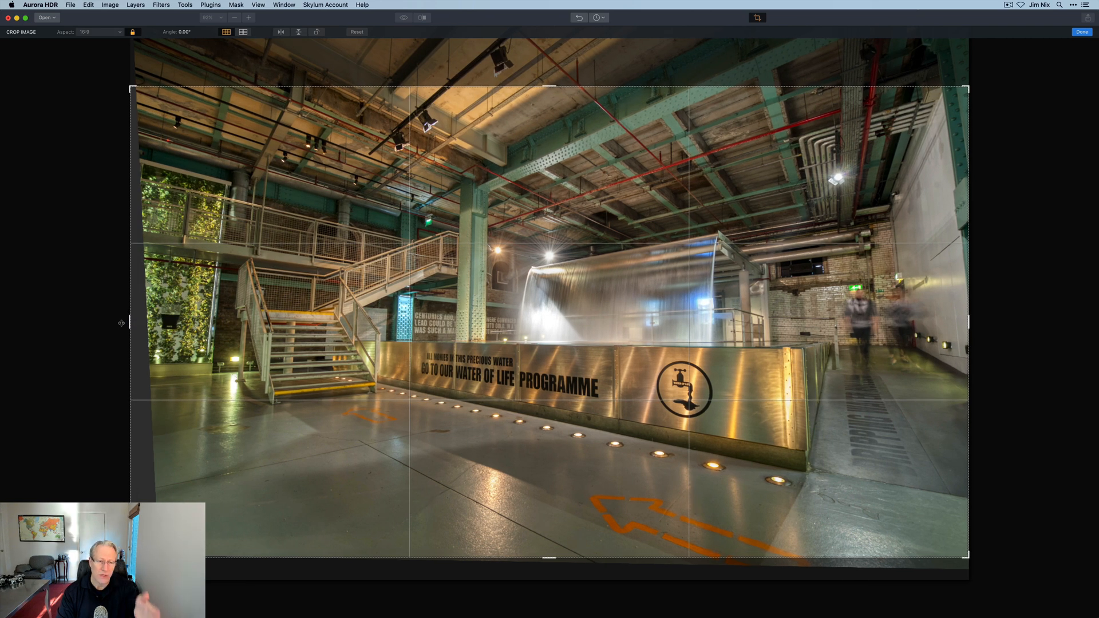
mouse_move(489, 517)
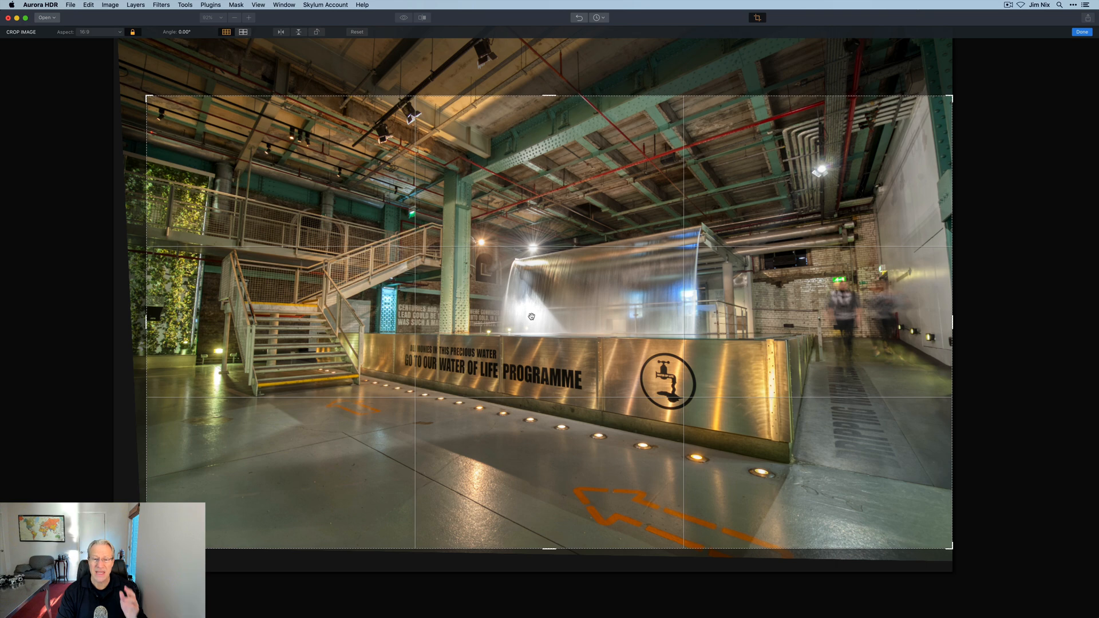
click(1082, 33)
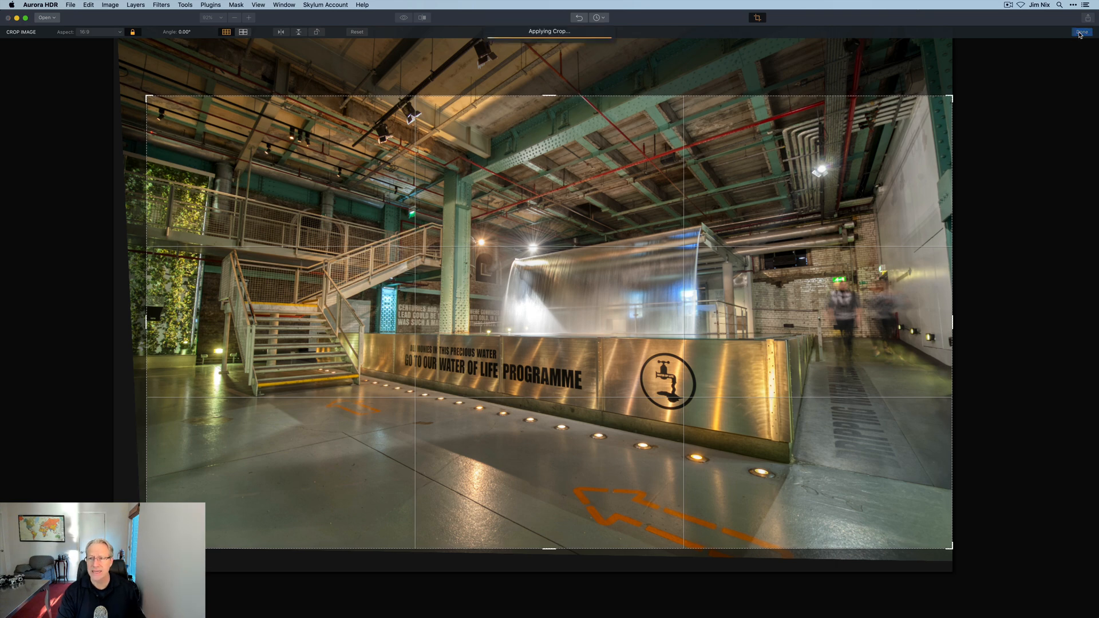
Expand the HDR Basic filter to reach contrast and highlight adjustments.
click(1083, 32)
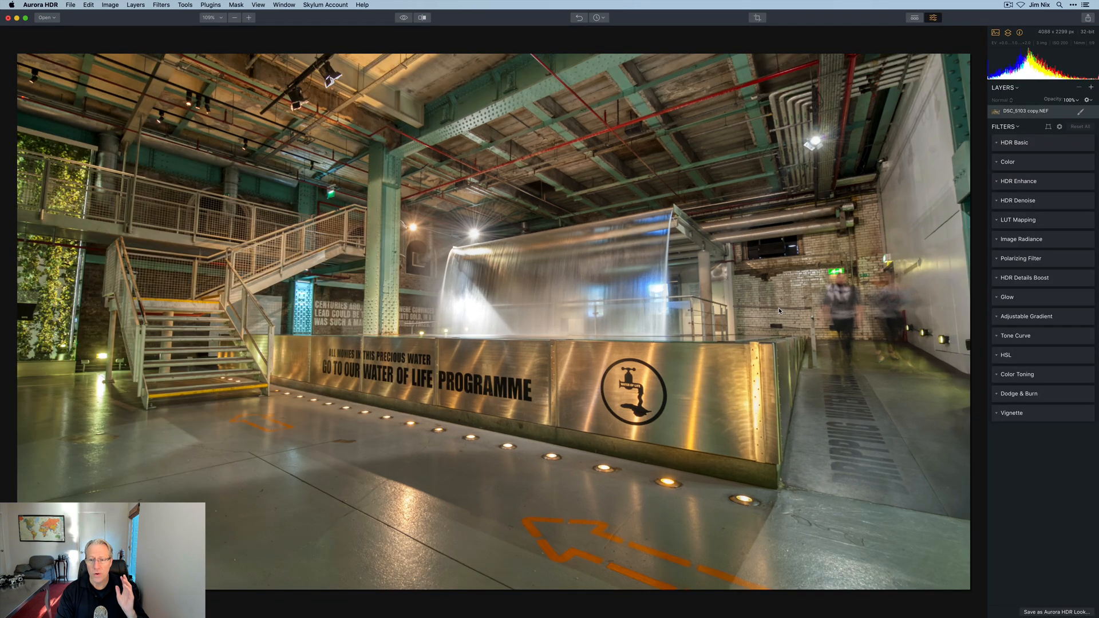
click(1014, 142)
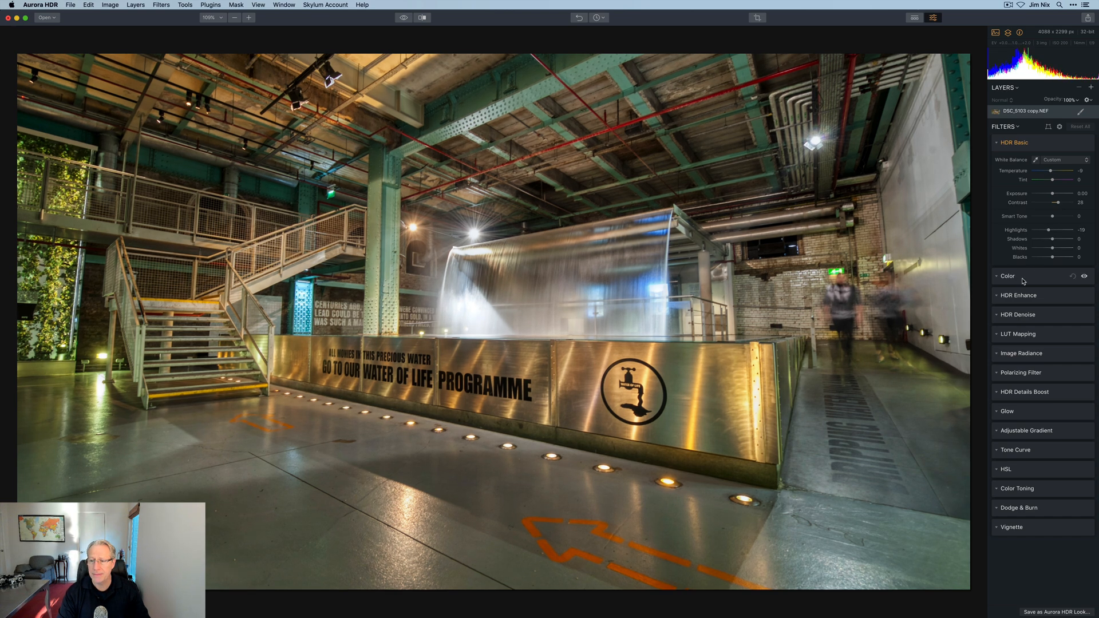
Compare the HDR Enhance clarity and smart structure effect on and off, then collapse the filter.
click(1008, 276)
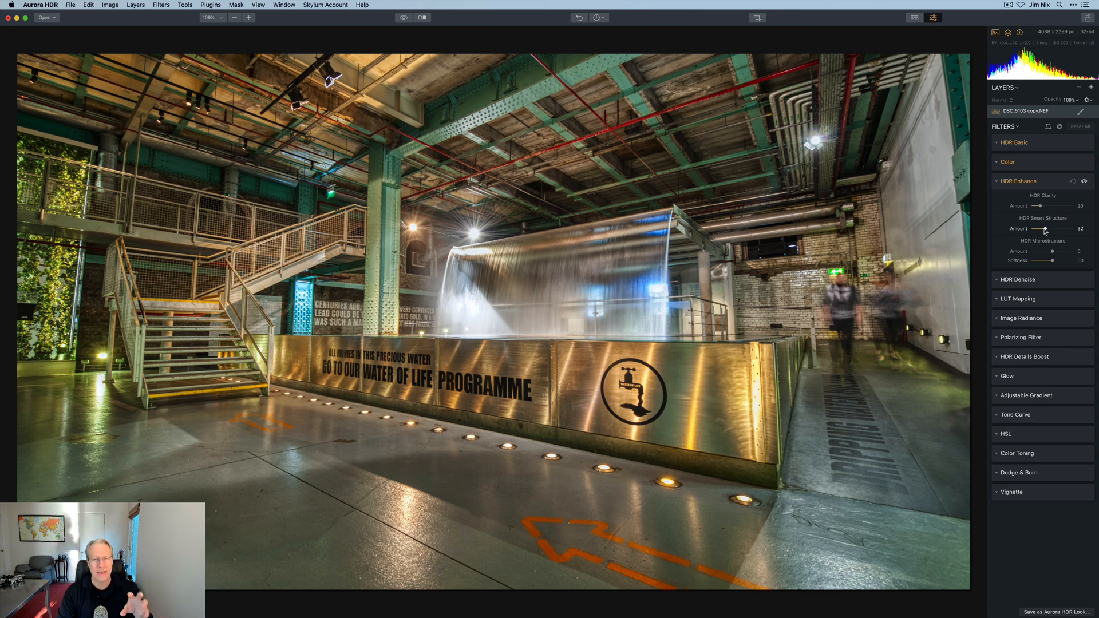
mouse_move(1083, 189)
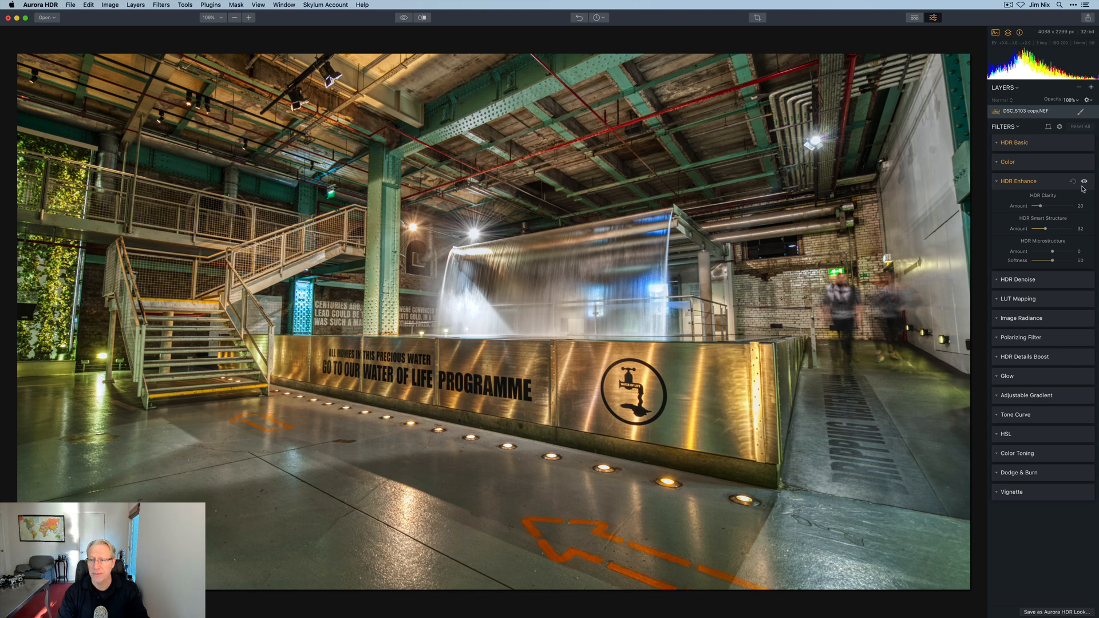
click(1084, 181)
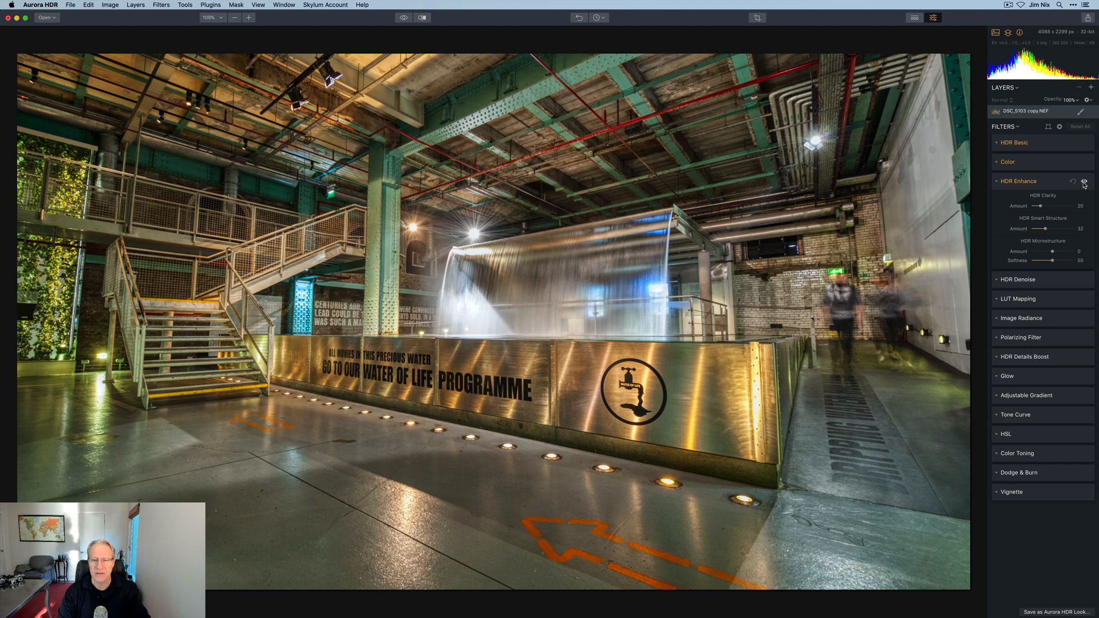
mouse_move(1056, 187)
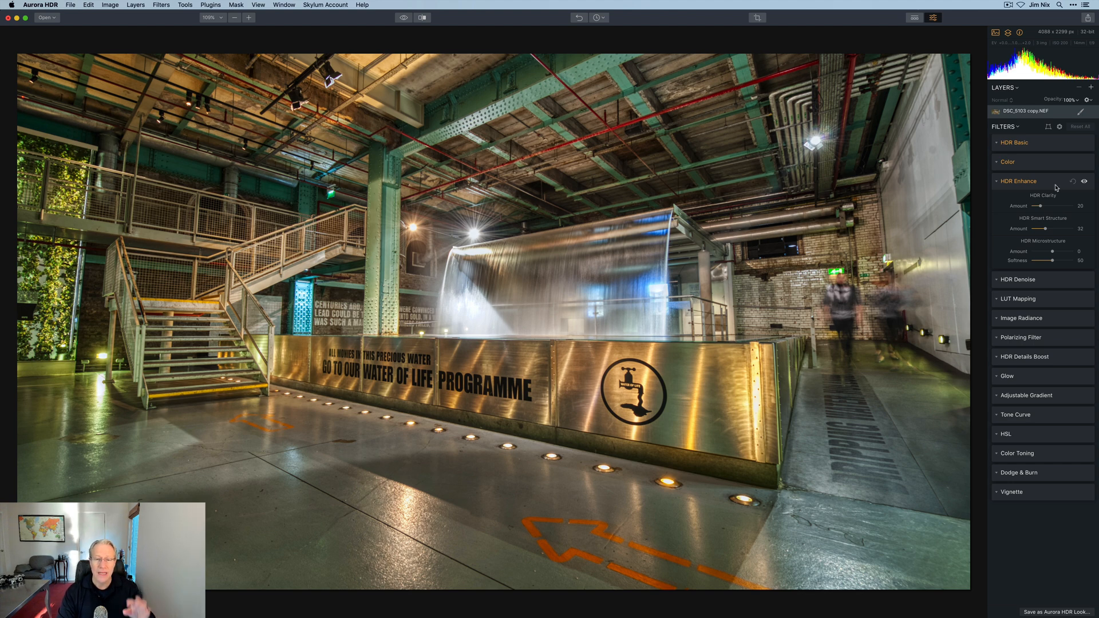
mouse_move(1029, 436)
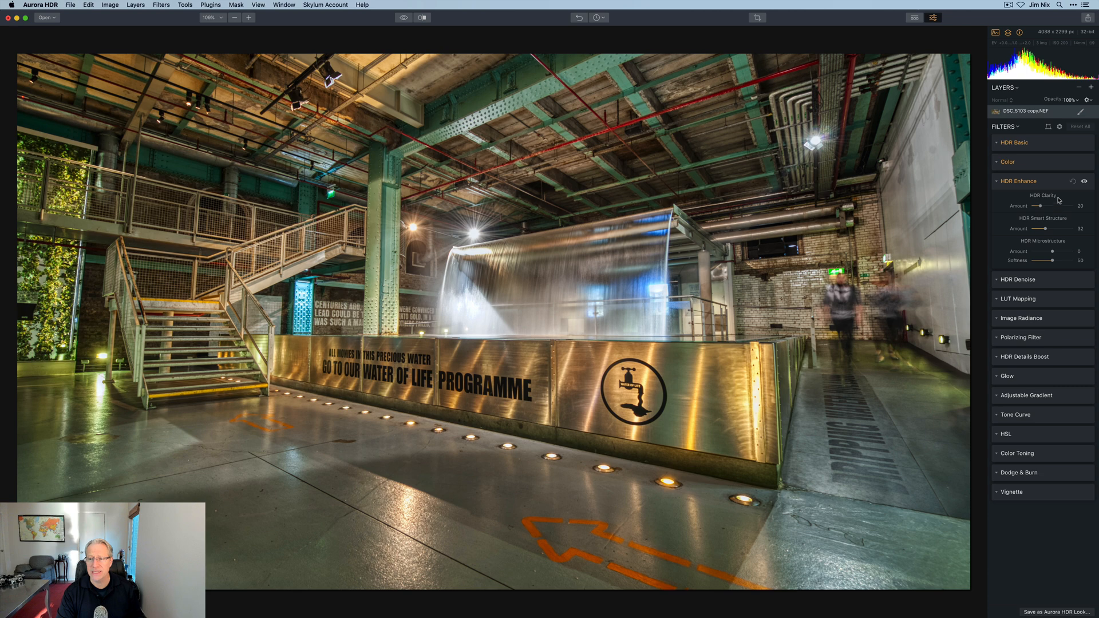
click(1019, 181)
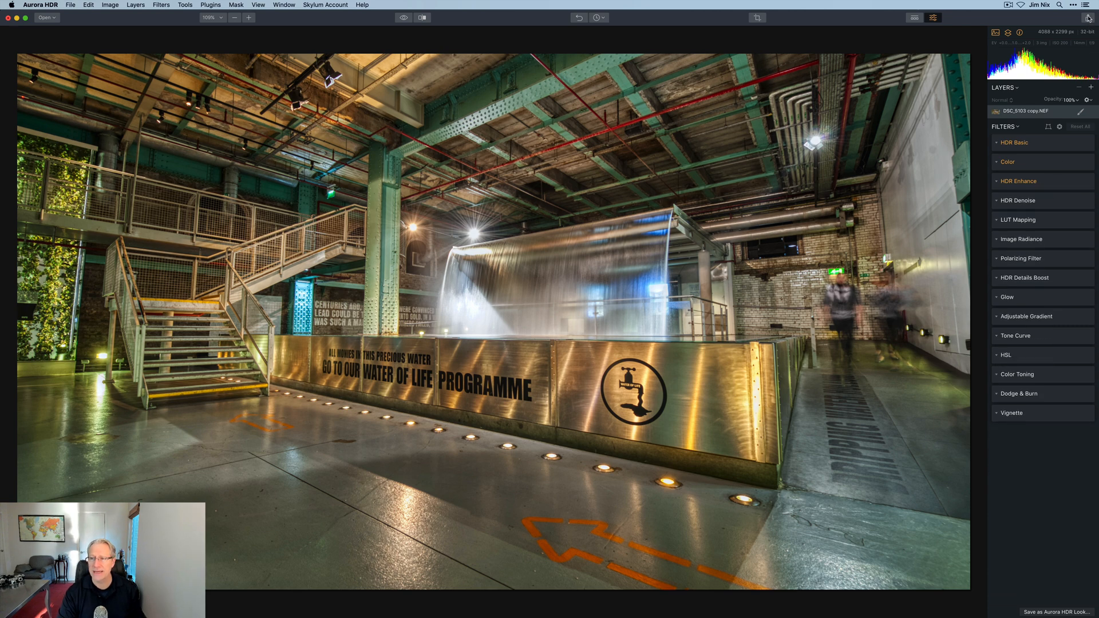
Export the image to the Desktop as a 16-bit TIFF named Guiness-HDR.
click(1089, 17)
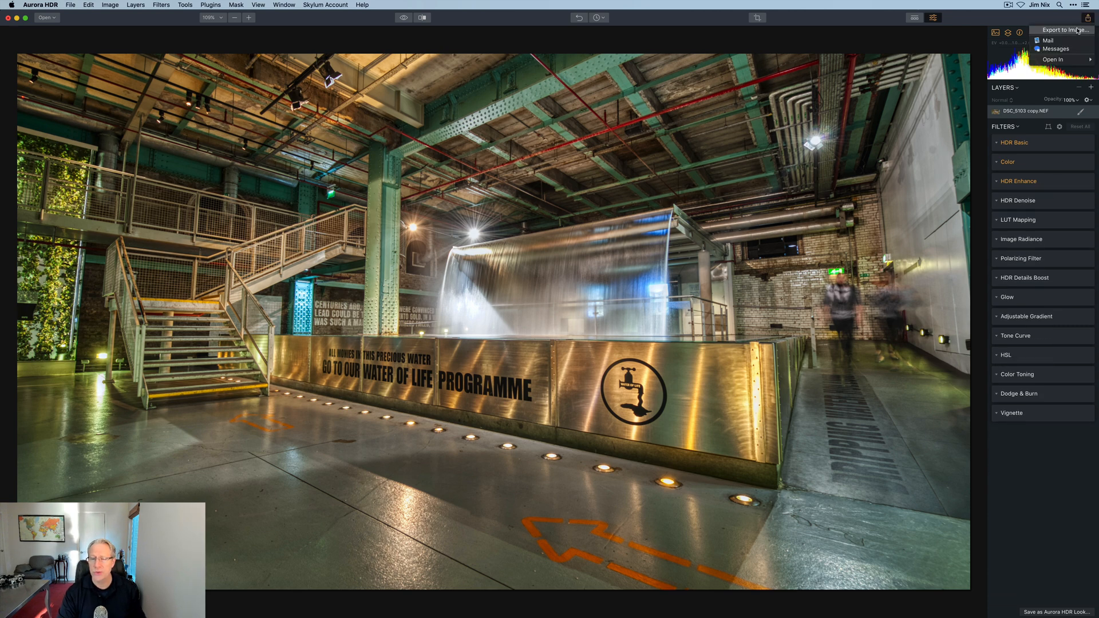
click(1063, 30)
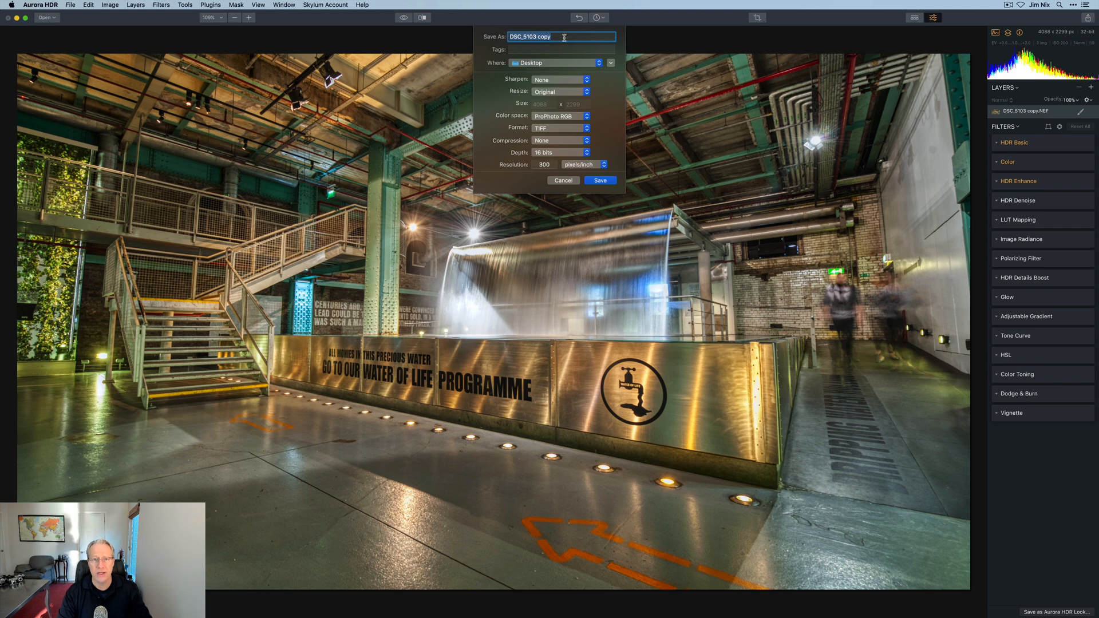
mouse_move(504, 41)
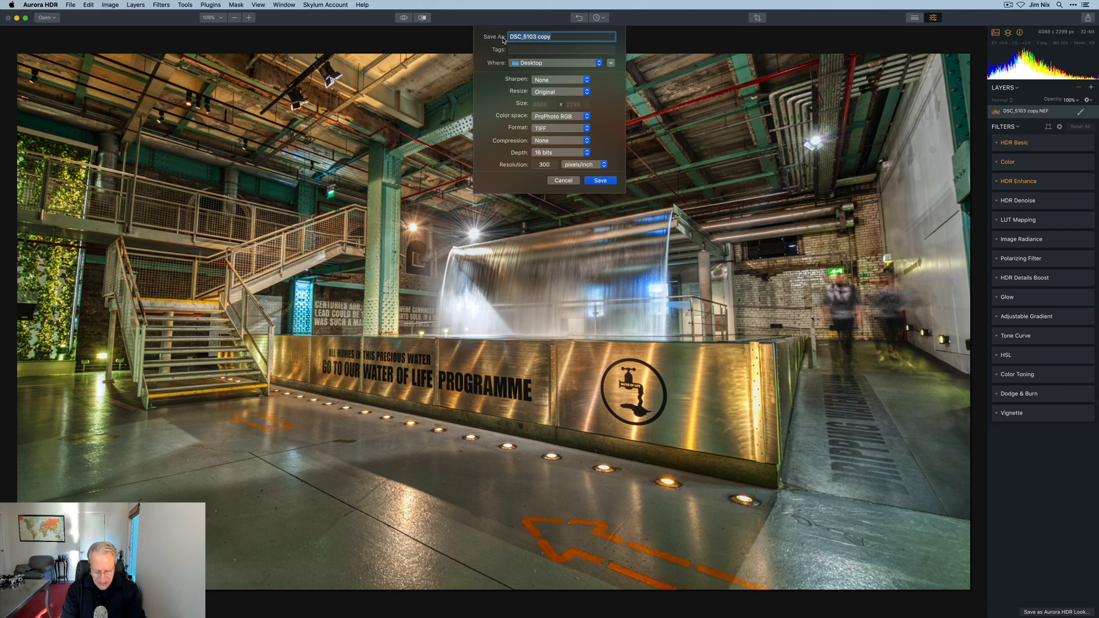
text(Guiness-HDR)
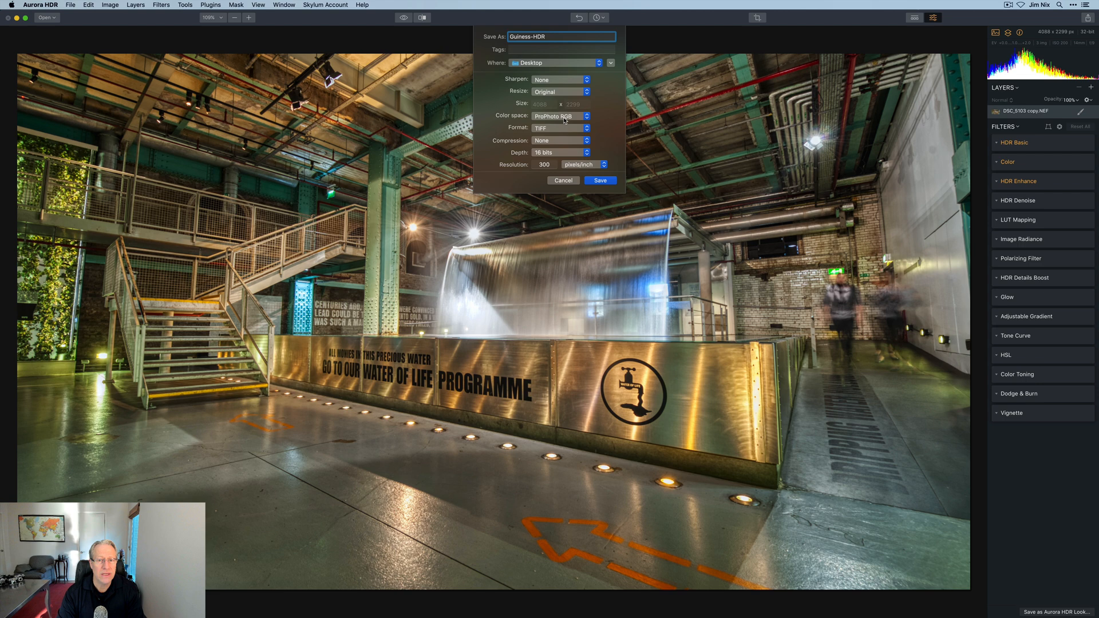
mouse_move(556, 144)
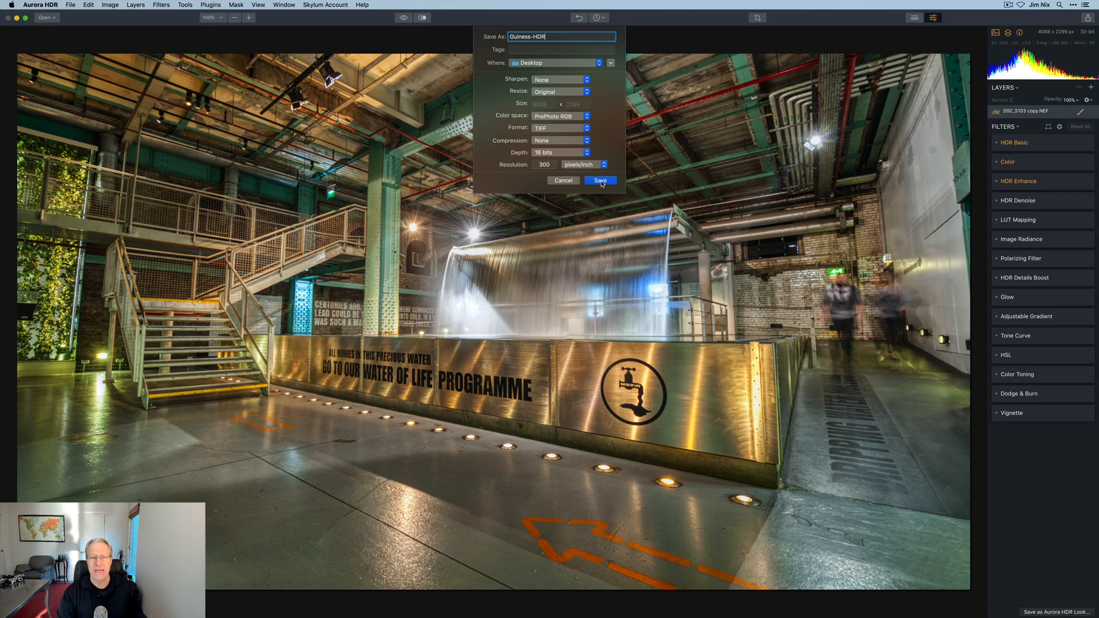
click(598, 180)
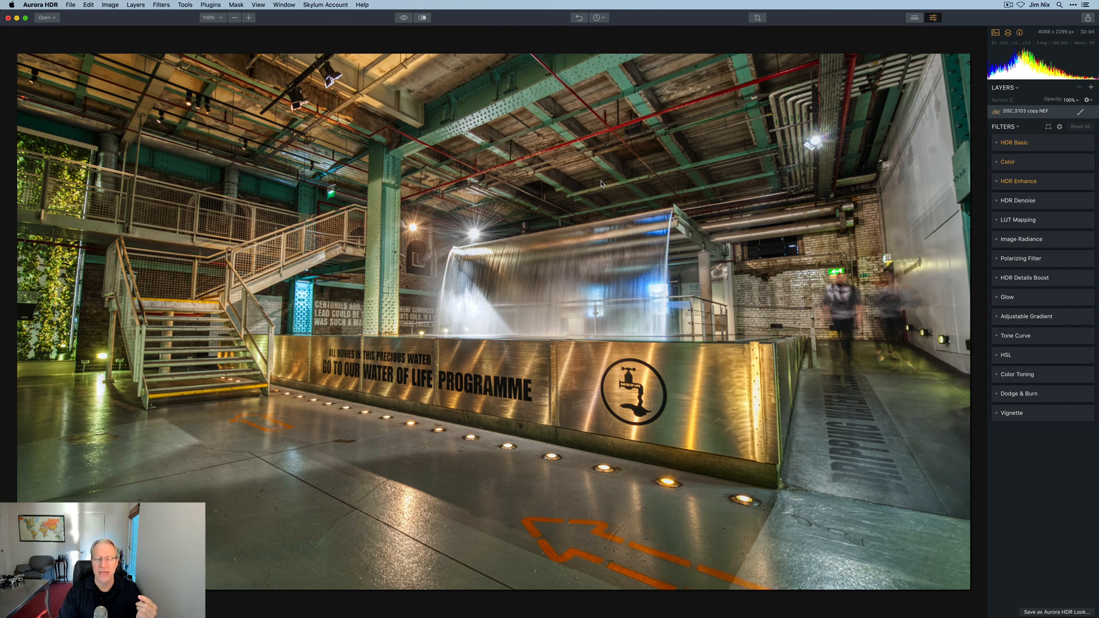
Load Guiness-HDR.tiff from the Desktop as a single image and enter the Edit module.
click(474, 19)
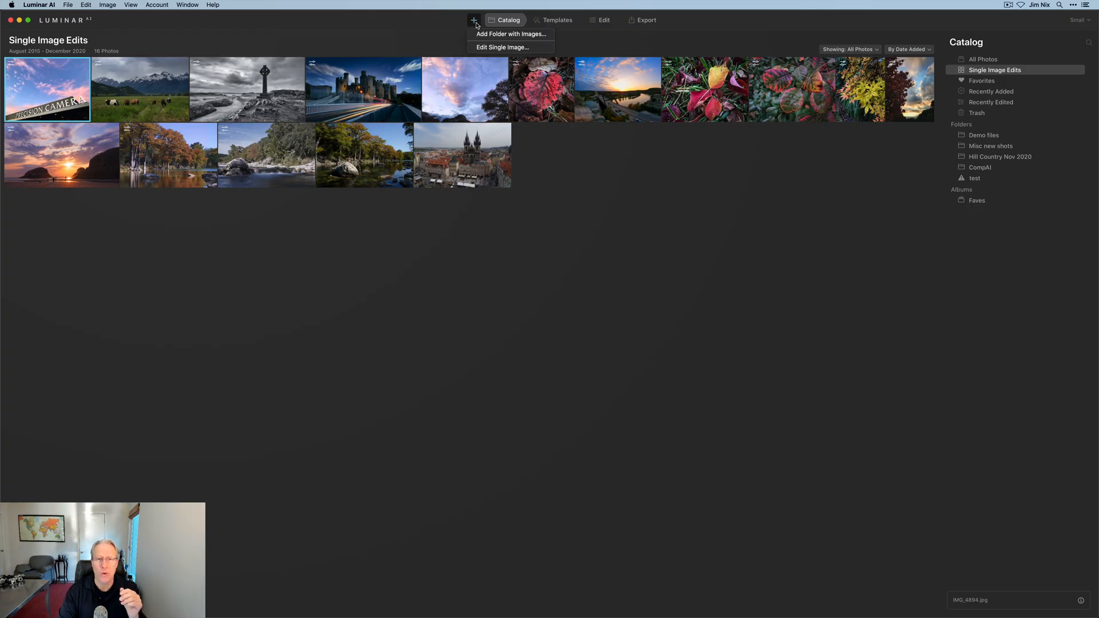
click(502, 47)
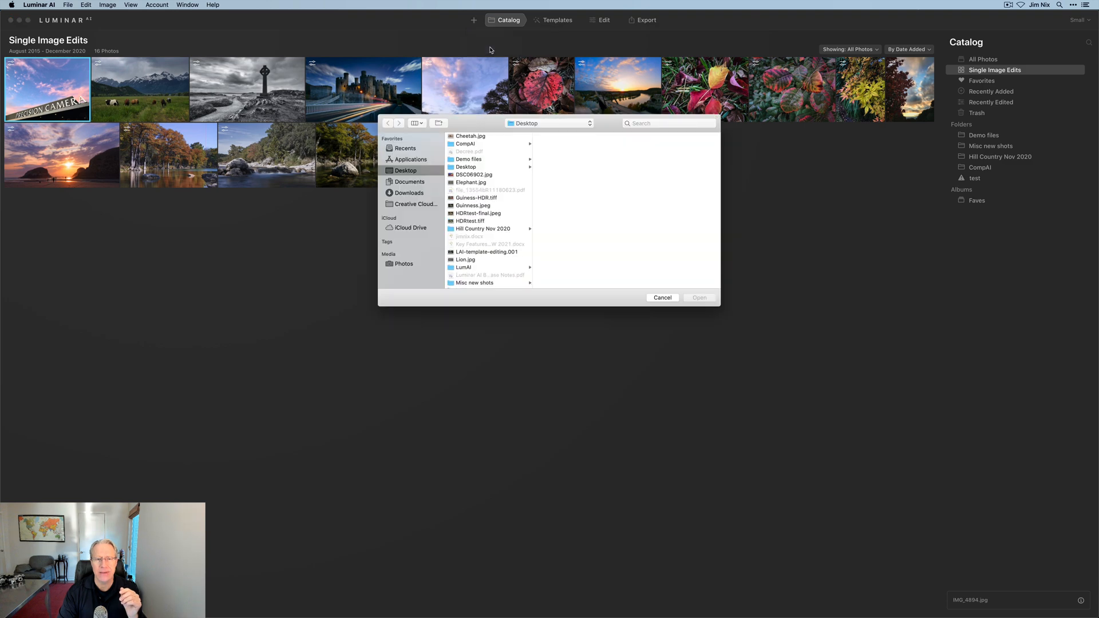
mouse_move(479, 210)
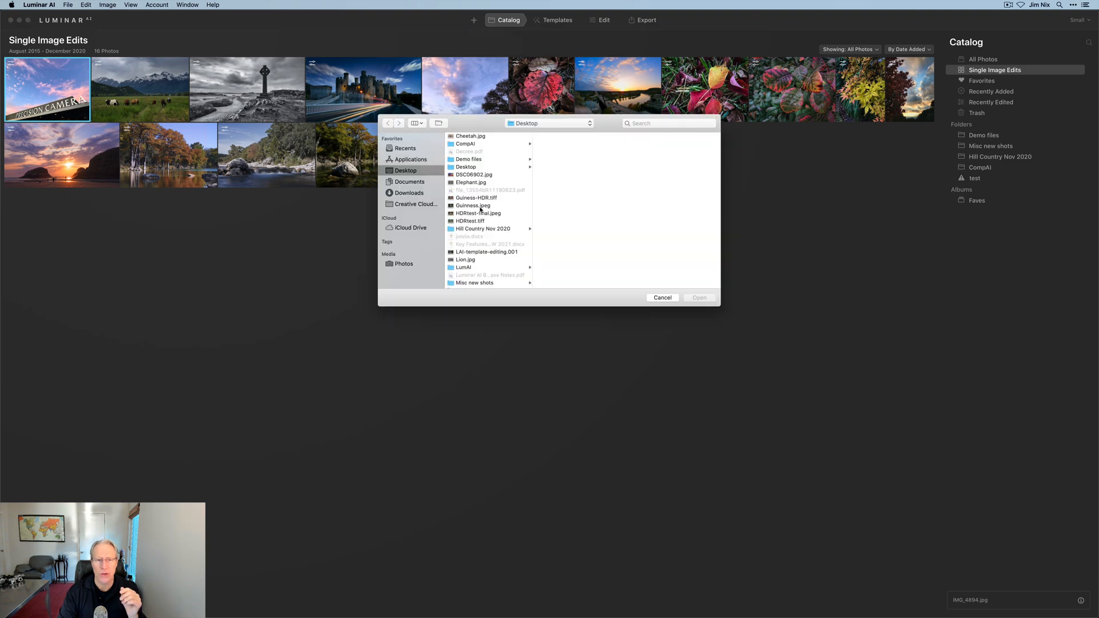
click(662, 298)
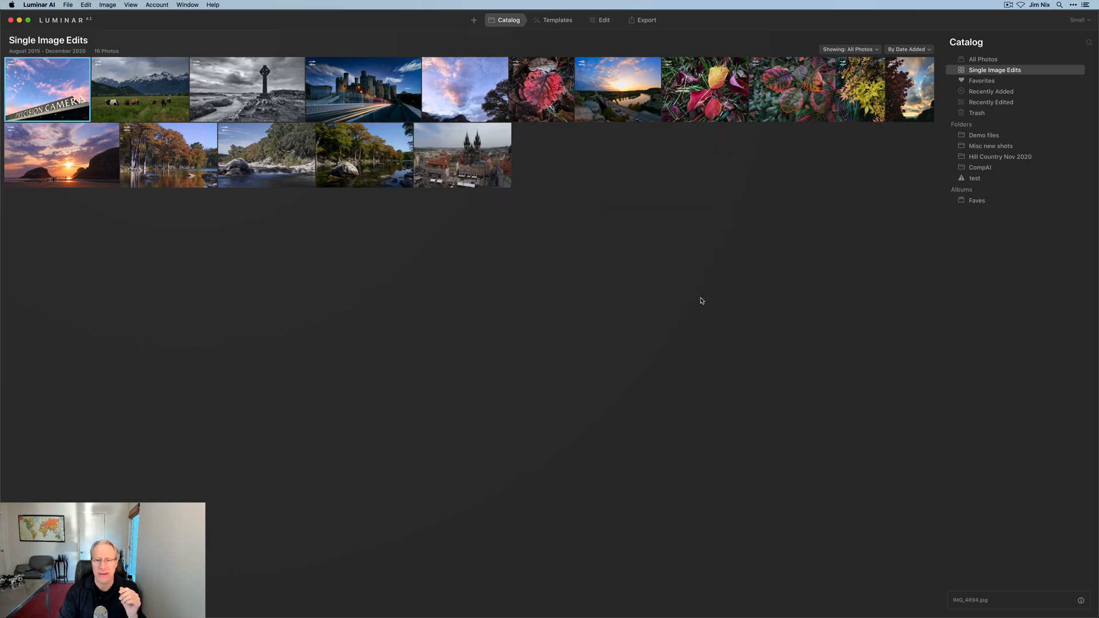
click(556, 20)
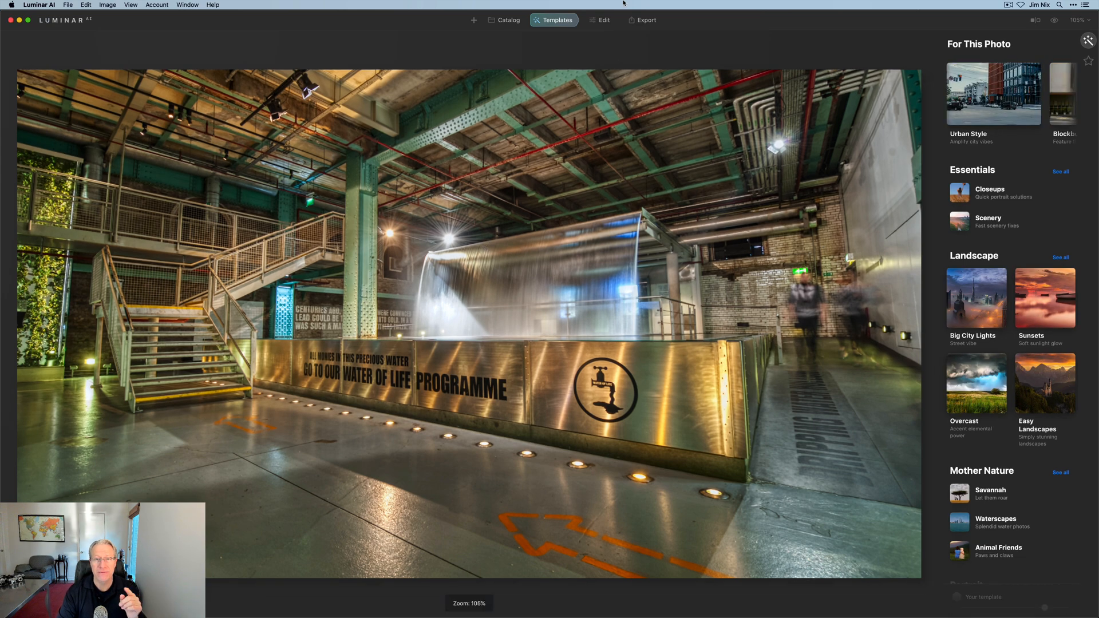
click(603, 19)
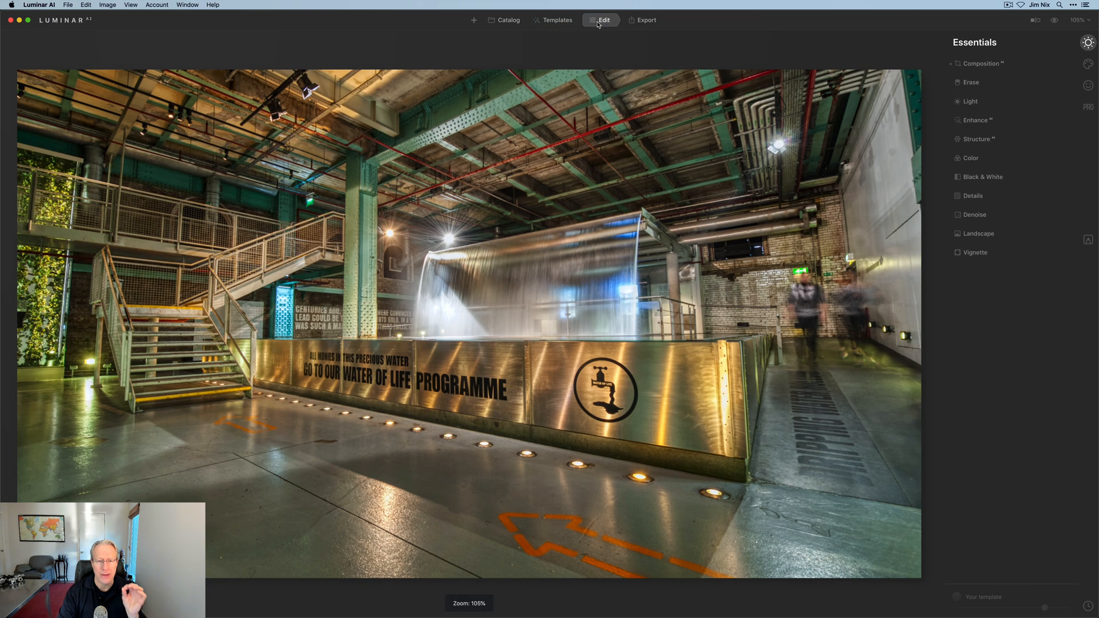
mouse_move(868, 45)
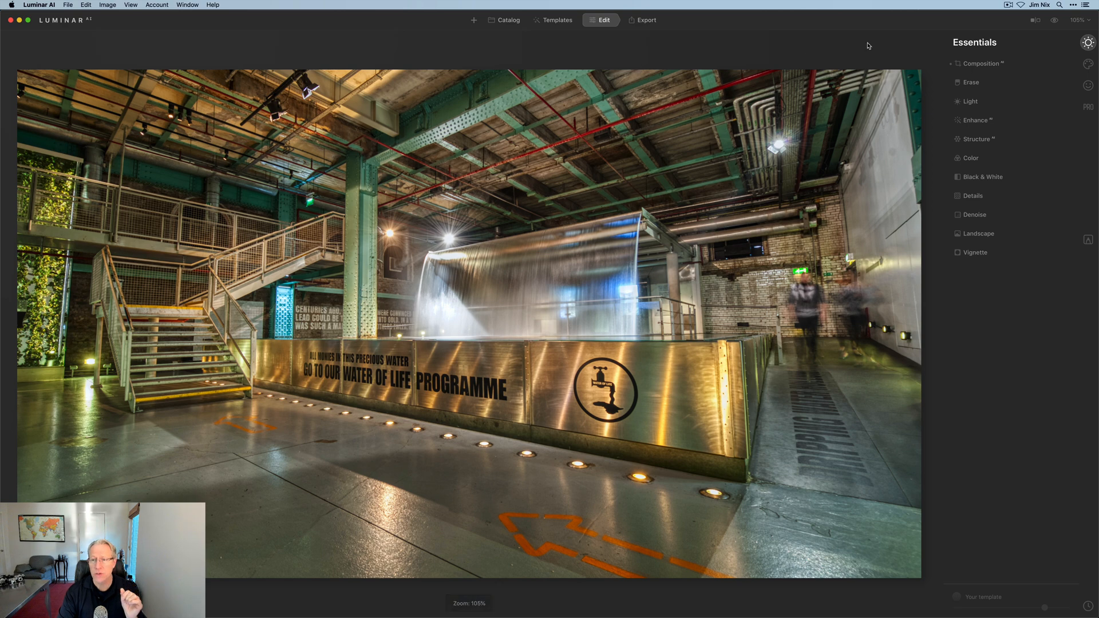
Straighten the converging verticals with Composition AI's perspective controls.
click(981, 63)
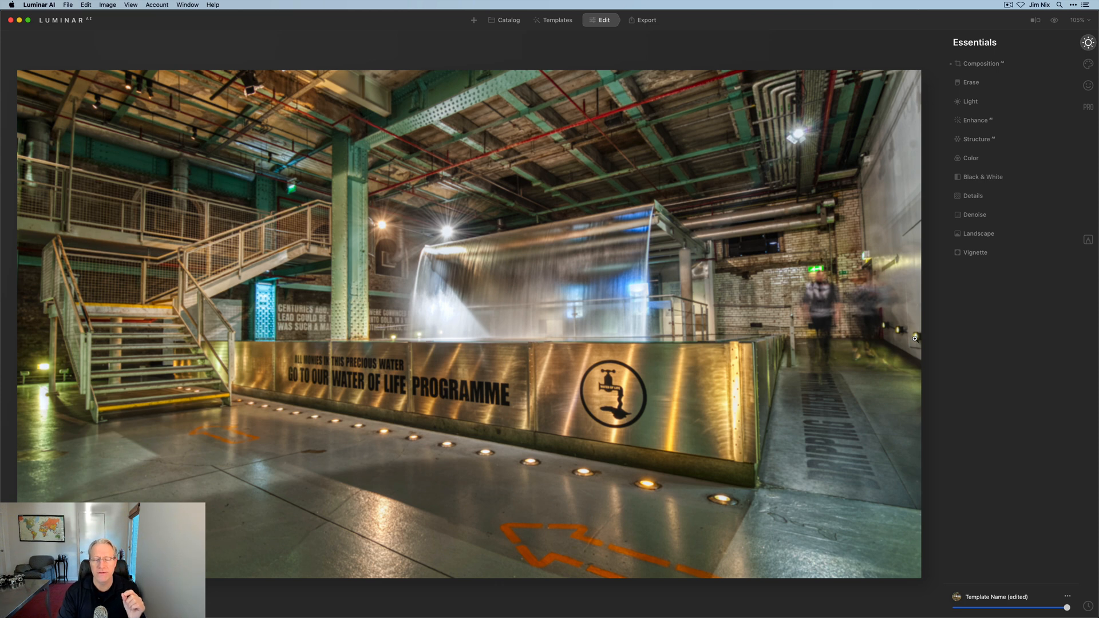
Switch the right-hand tools to the Creative effects list.
click(970, 101)
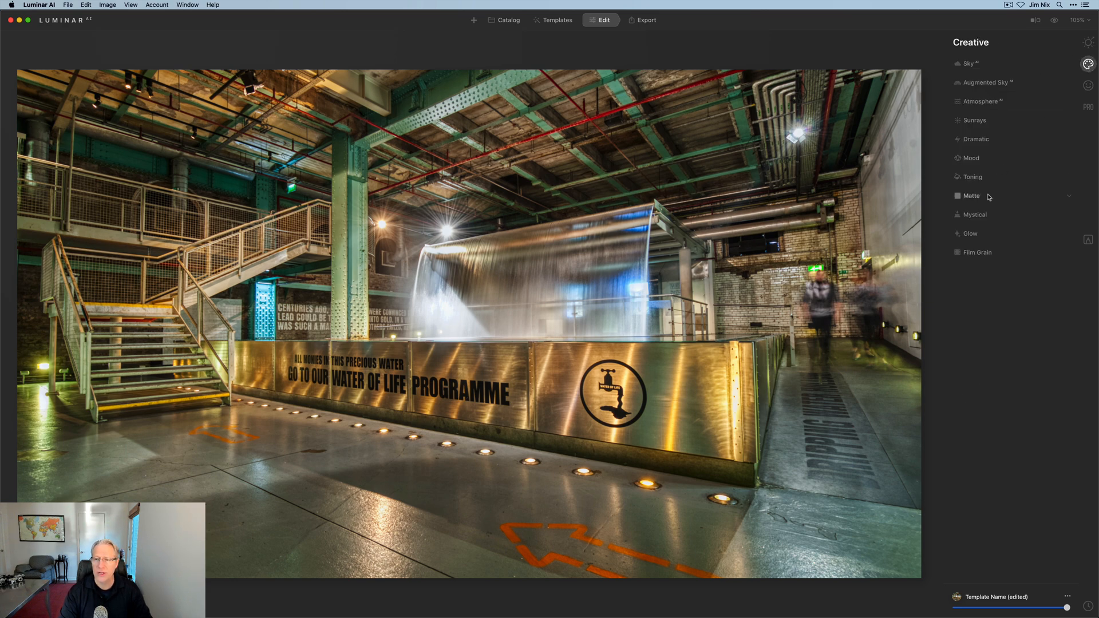
Apply the Mystical creative effect with Amount 33 and Shadows 23 to the interior.
click(973, 214)
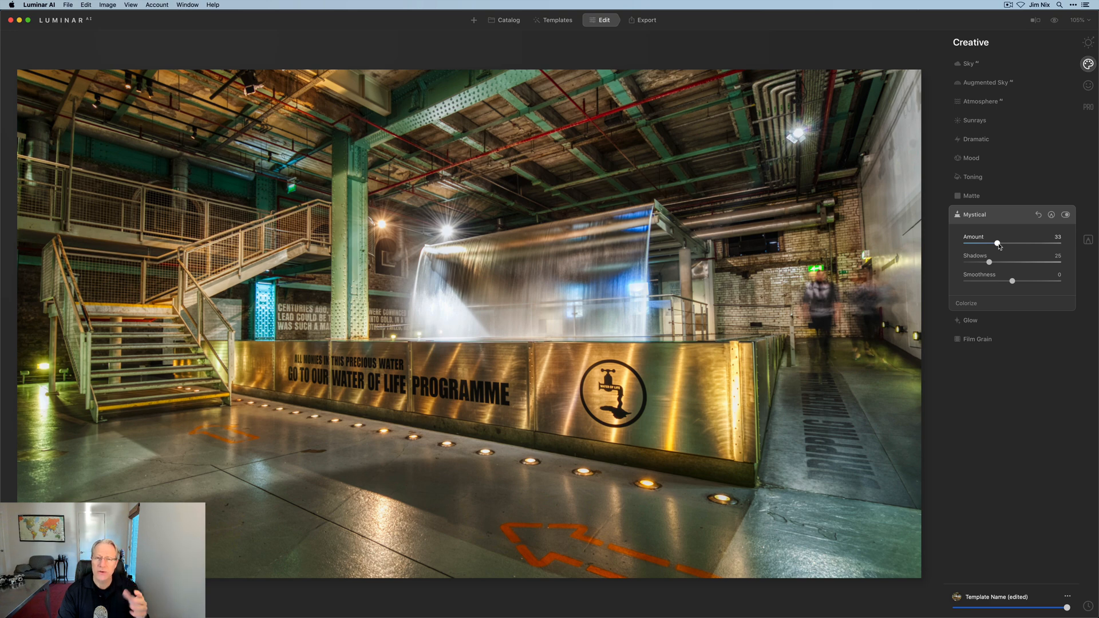
click(1065, 216)
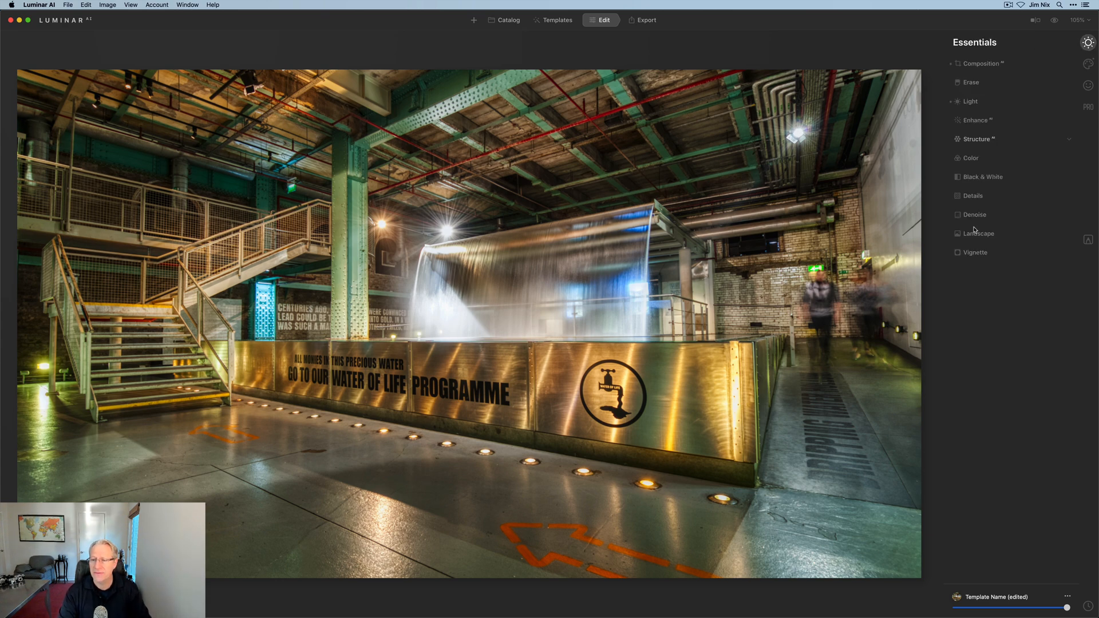
Add a Vignette darkening the edges with Amount -39 and Size 24.
click(975, 252)
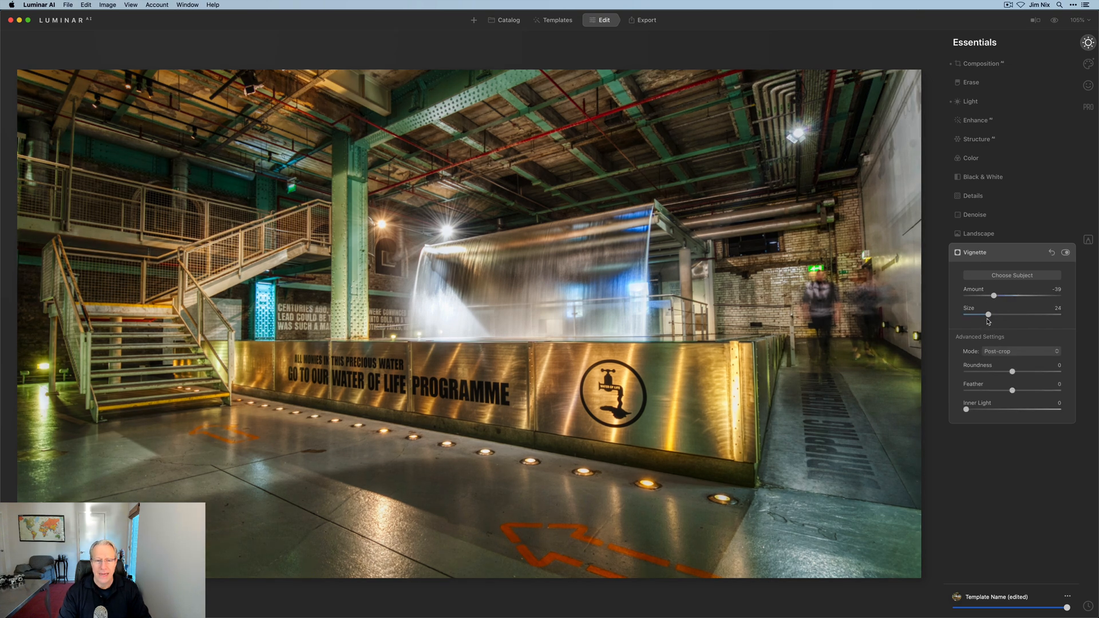
mouse_move(967, 412)
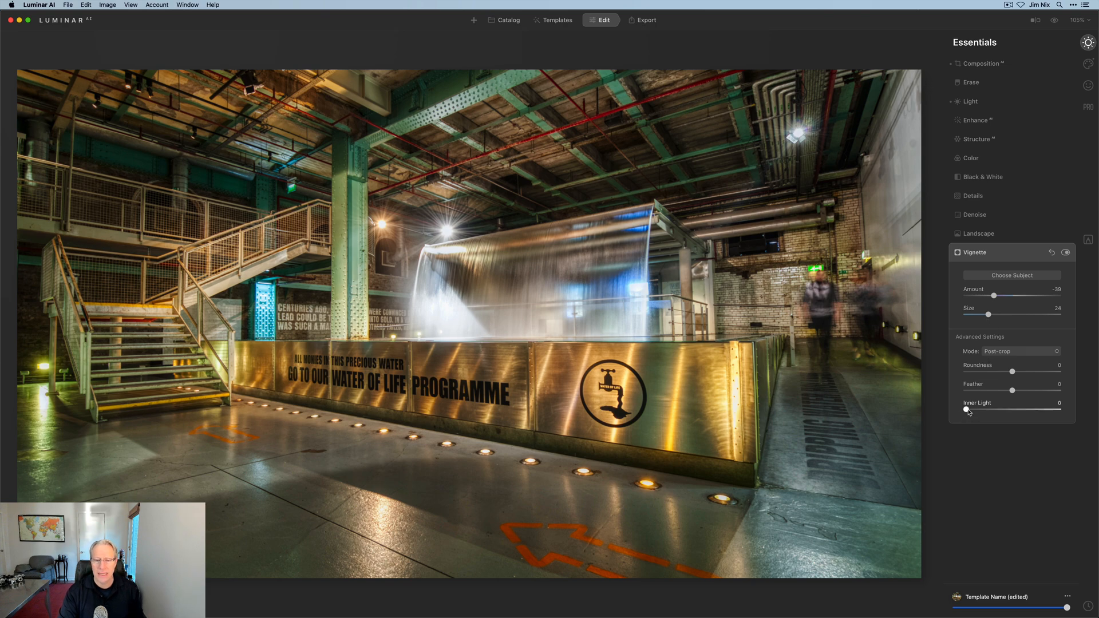